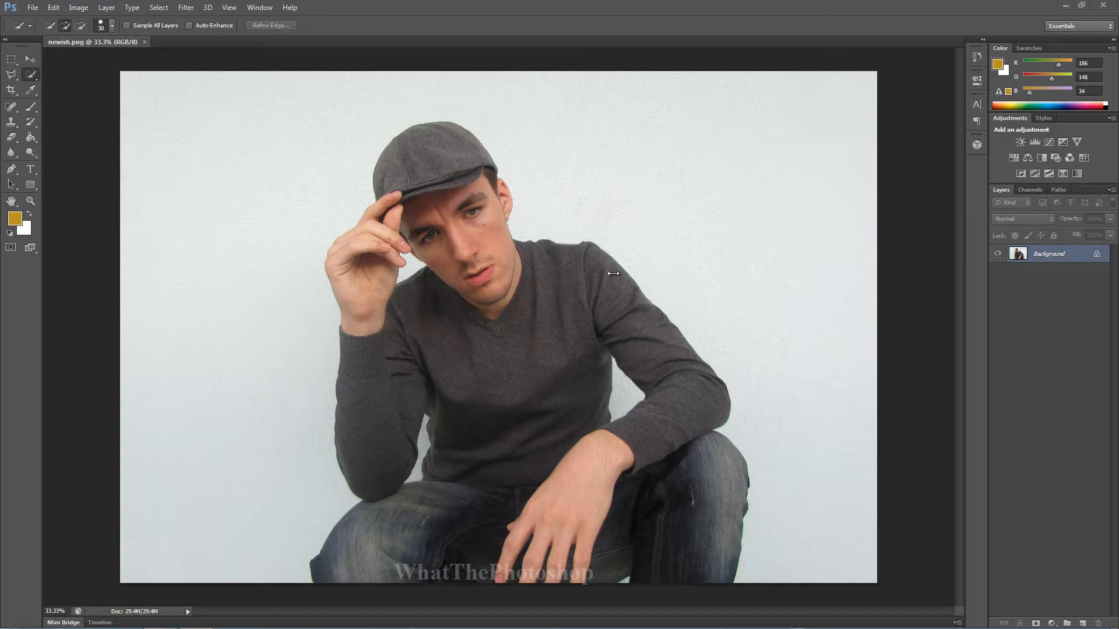
pyautogui.moveTo(88, 113)
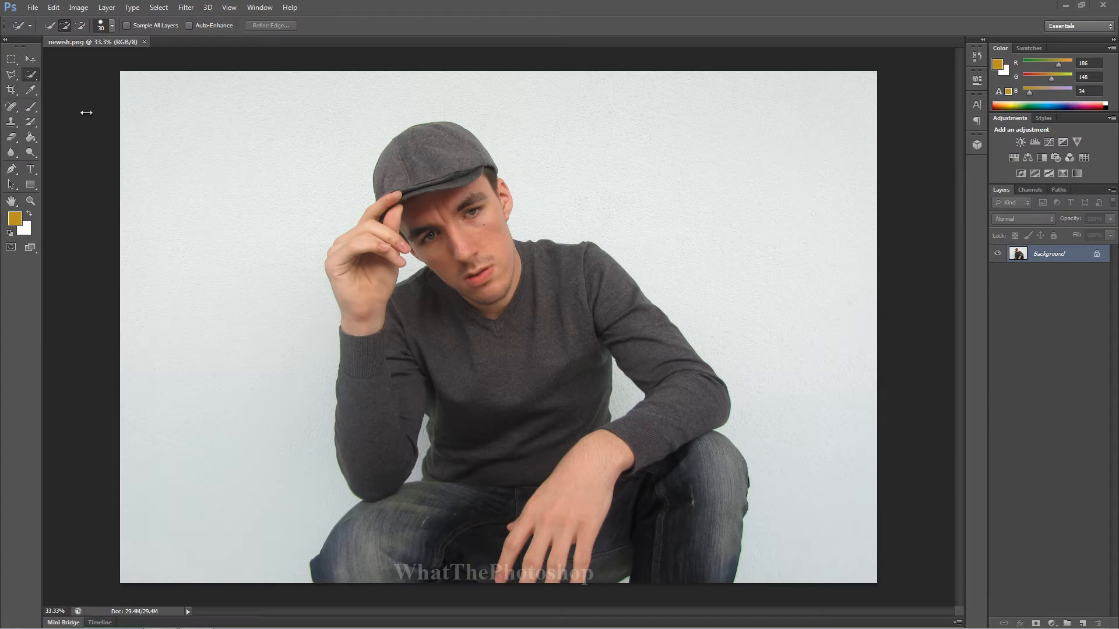
pyautogui.moveTo(24, 77)
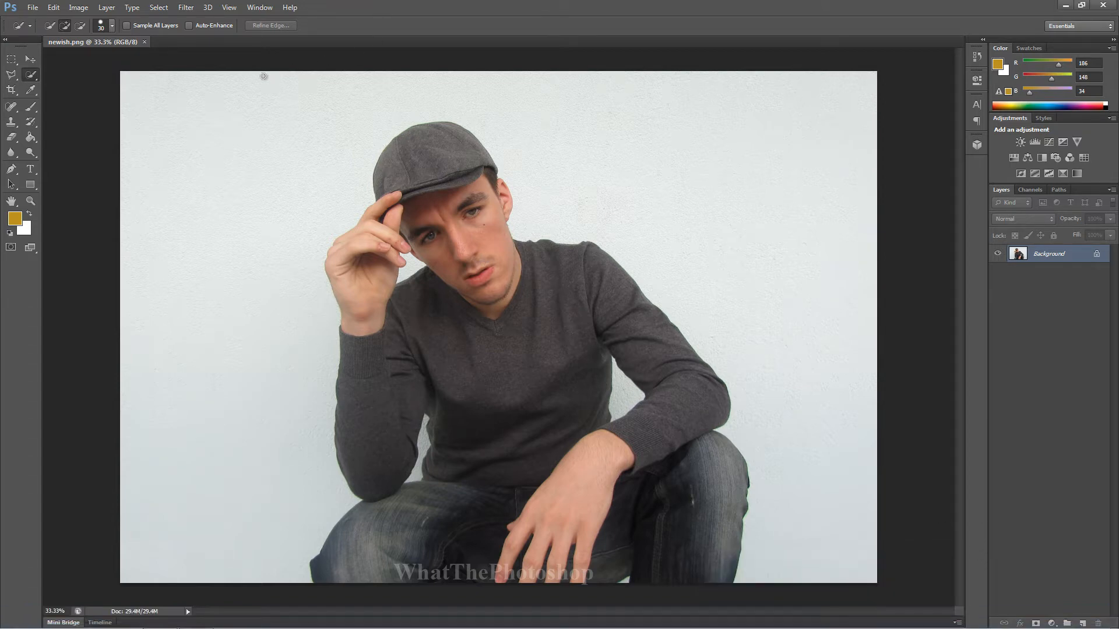
pyautogui.moveTo(104, 429)
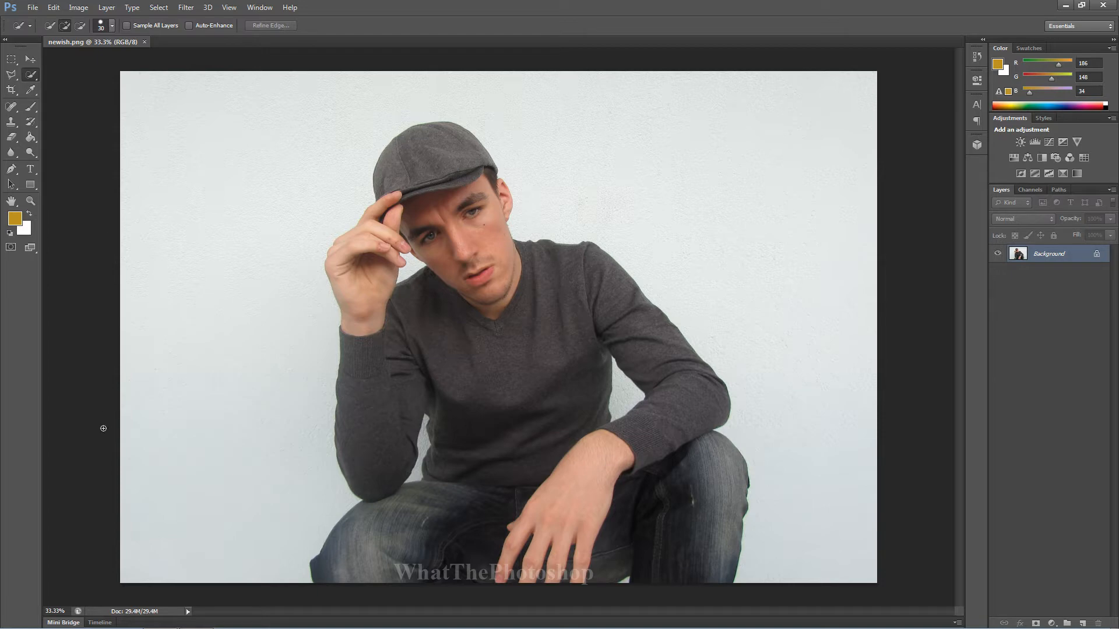
pyautogui.moveTo(566, 314)
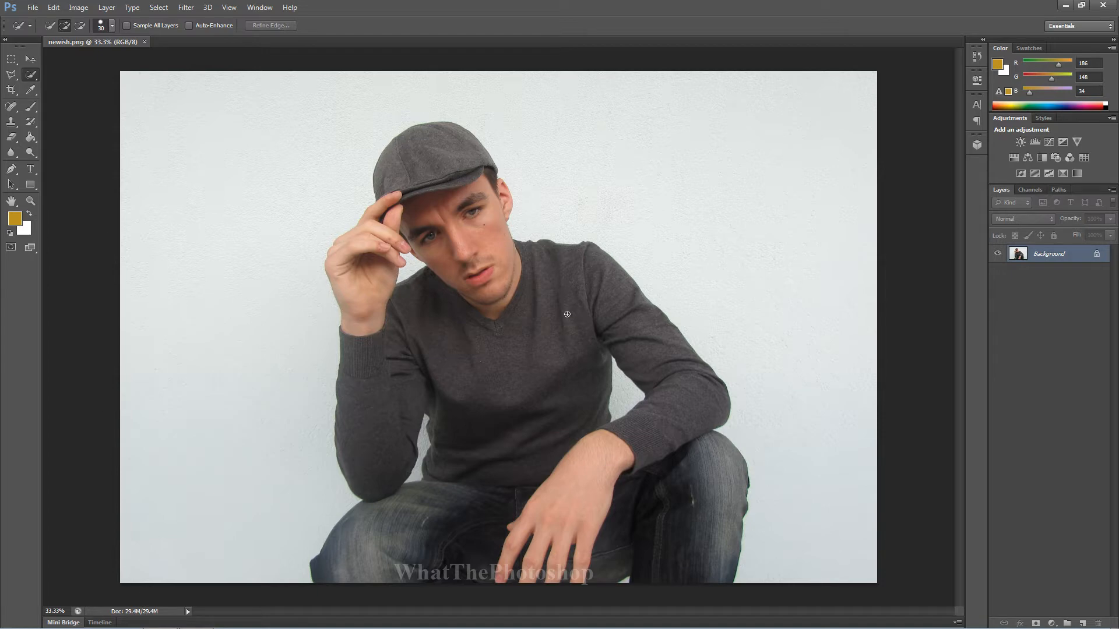
pyautogui.moveTo(112, 542)
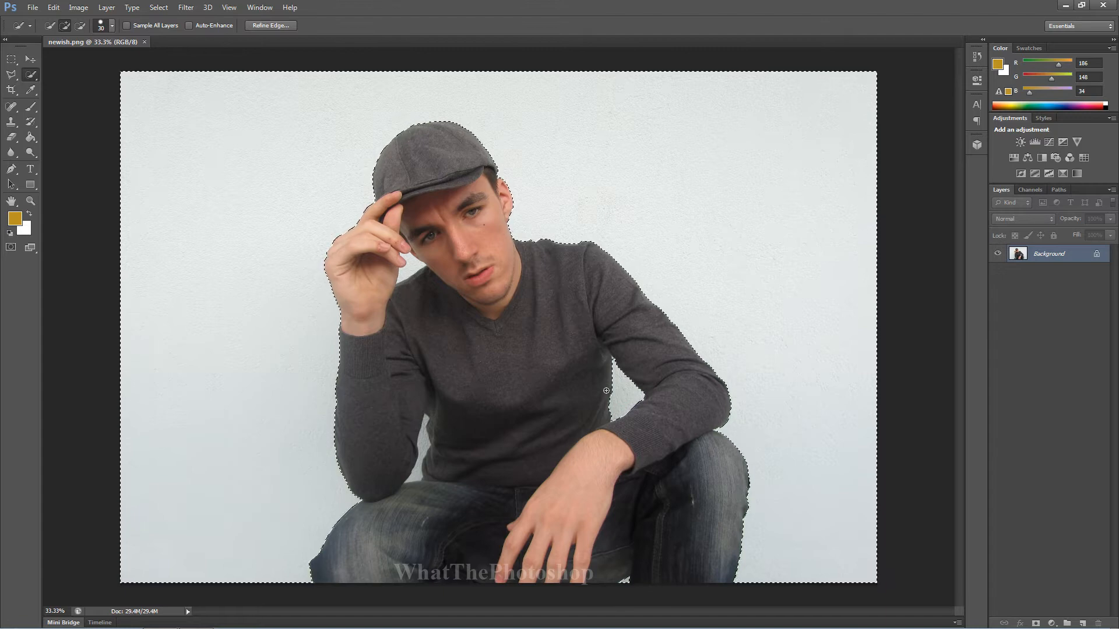
# Paint over the man to grow the Quick Selection separating him from the white wall
pyautogui.click(419, 439)
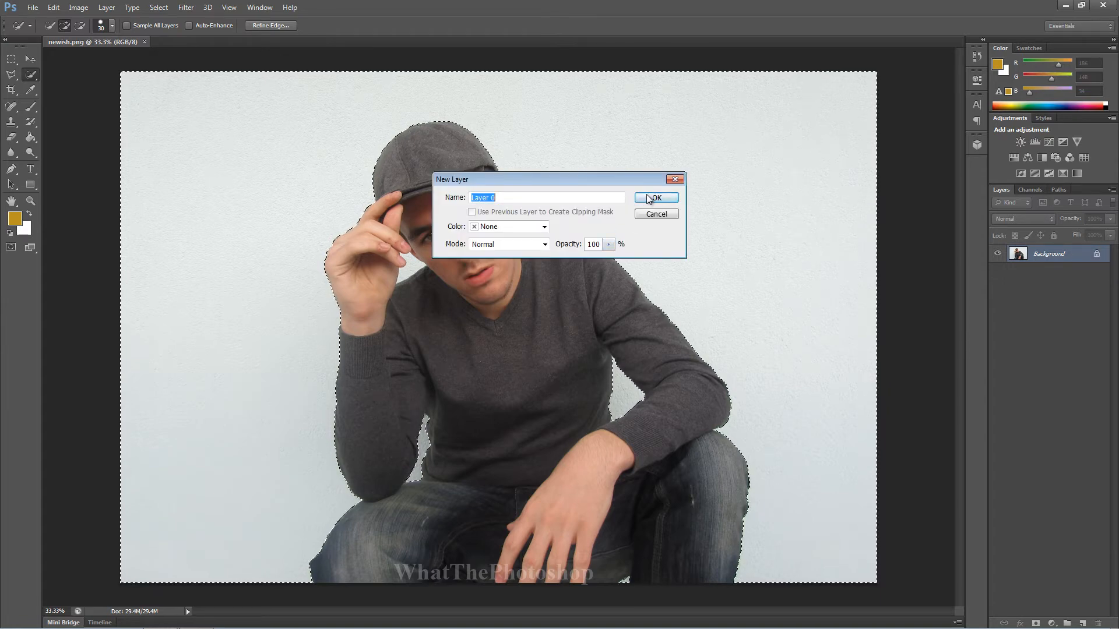
# Confirm the New Layer dialog so the Background becomes editable Layer 0
pyautogui.click(654, 199)
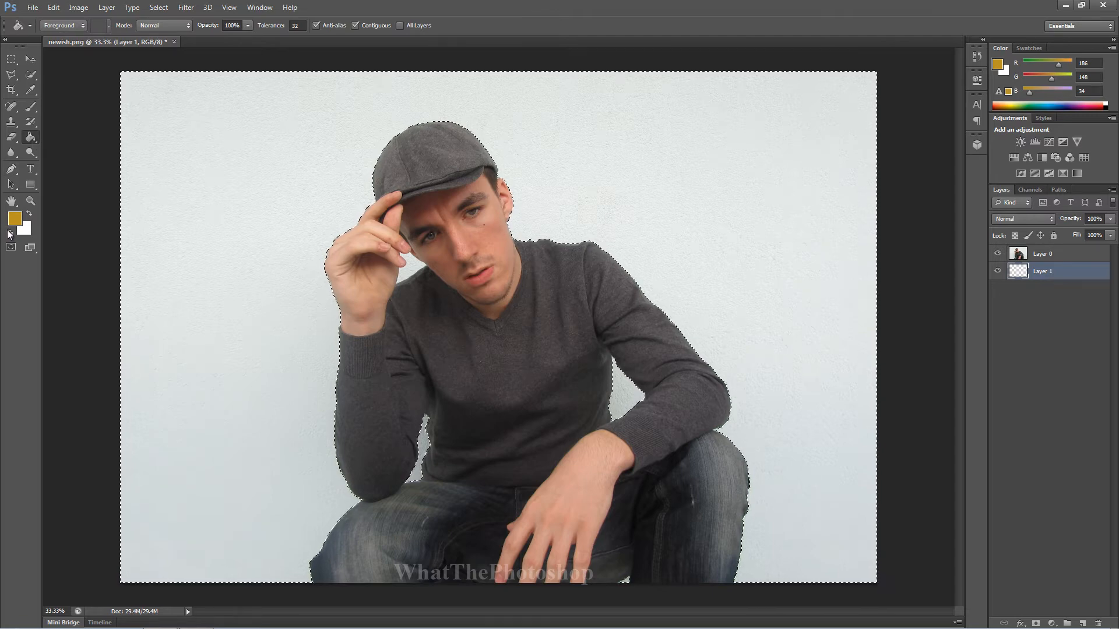
pyautogui.moveTo(11, 235)
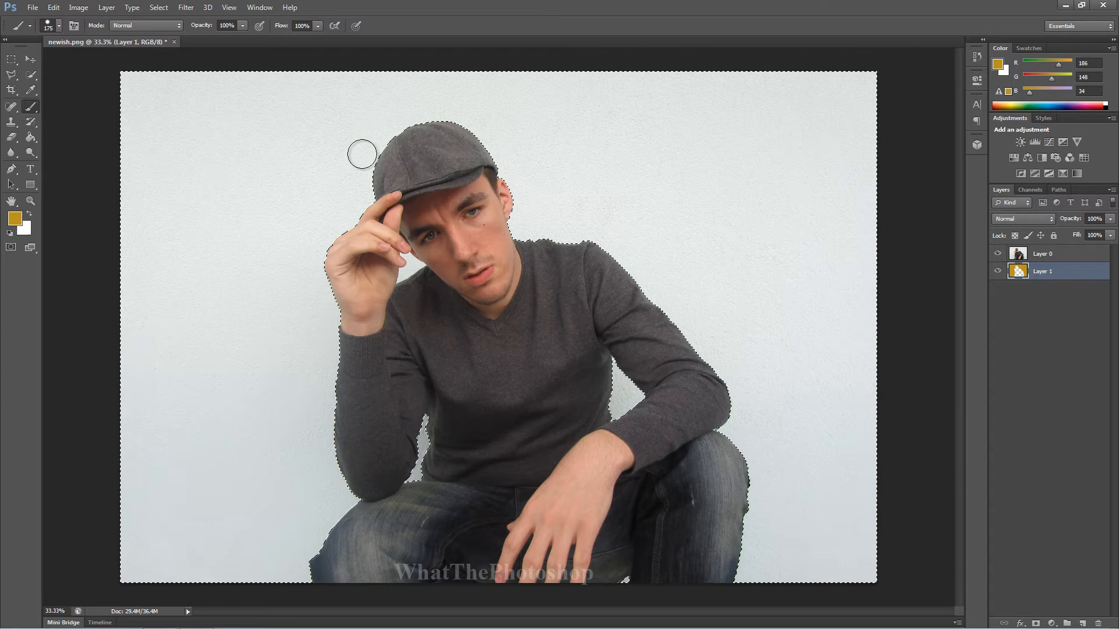
# Fill the new Layer 1 beneath the photo with the mustard-yellow foreground colour
pyautogui.write('800')
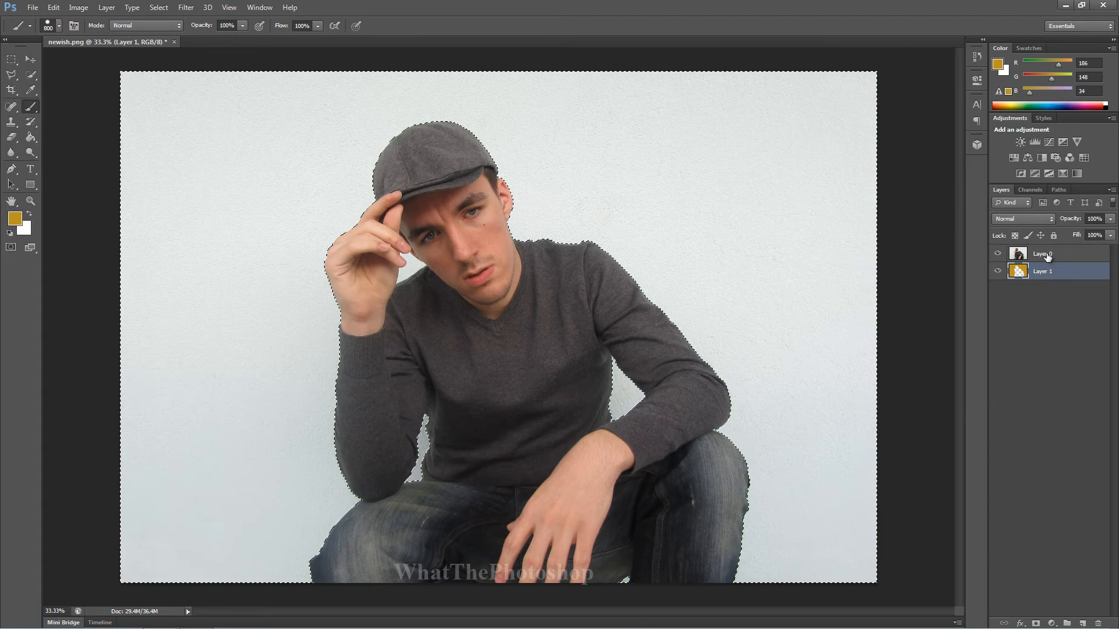
pyautogui.click(1042, 254)
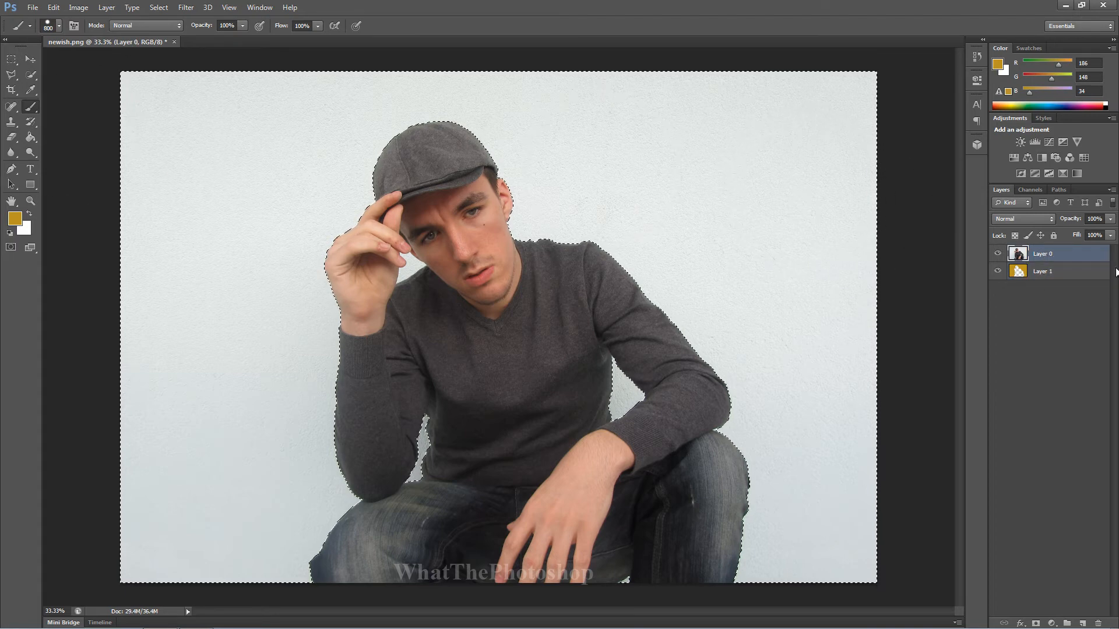
pyautogui.moveTo(521, 207)
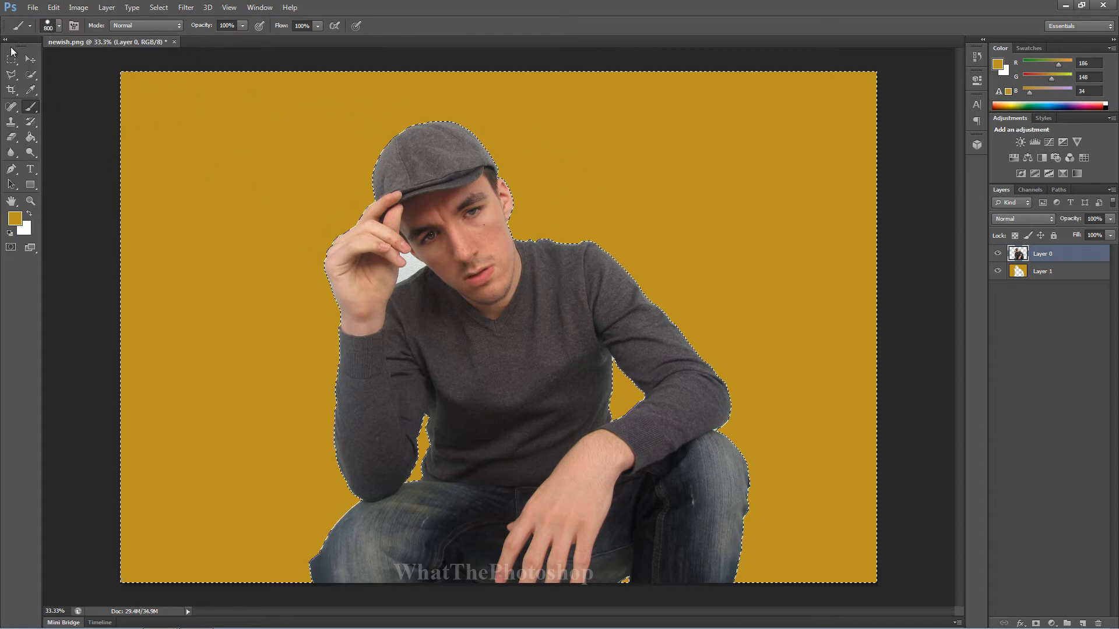
pyautogui.click(30, 75)
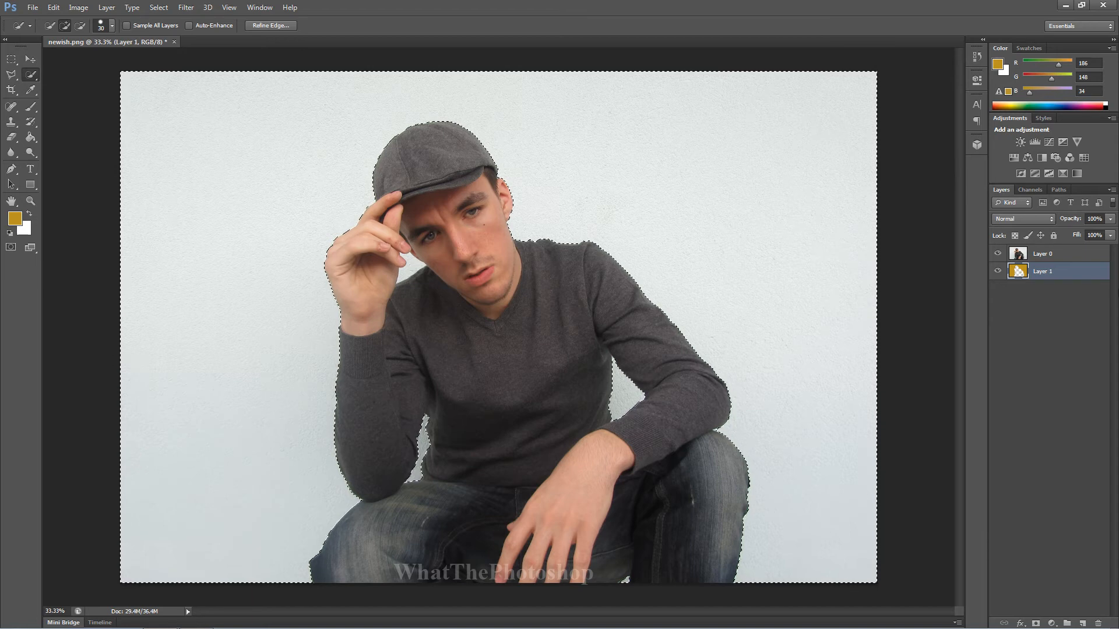
# Make Layer 0 active and delete the selected wall so the yellow fill shows behind the man
pyautogui.click(1042, 253)
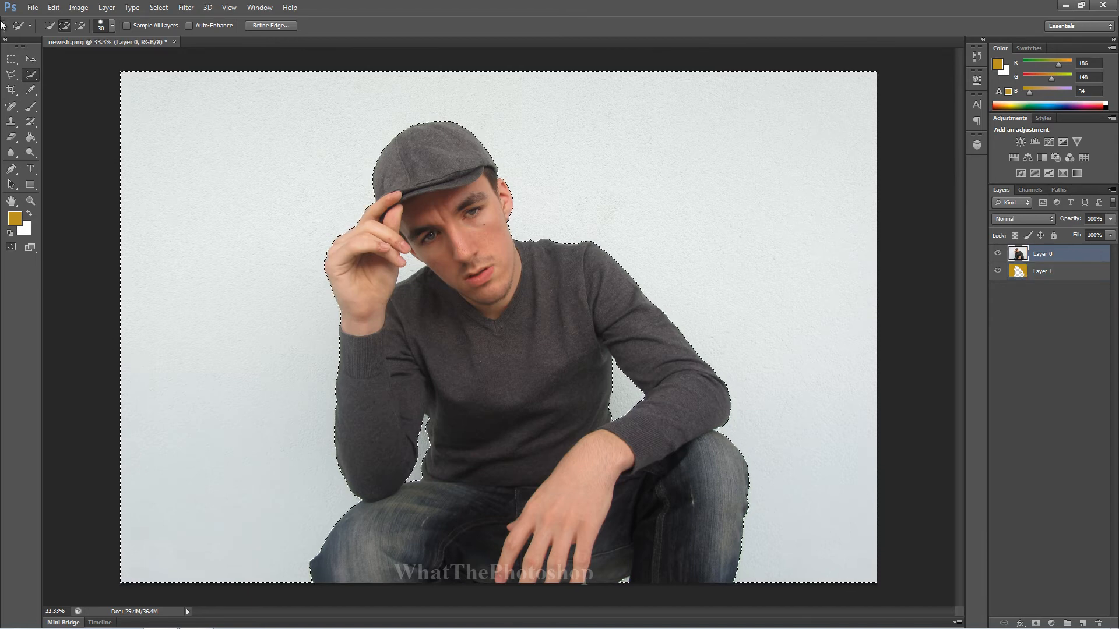
pyautogui.click(1042, 272)
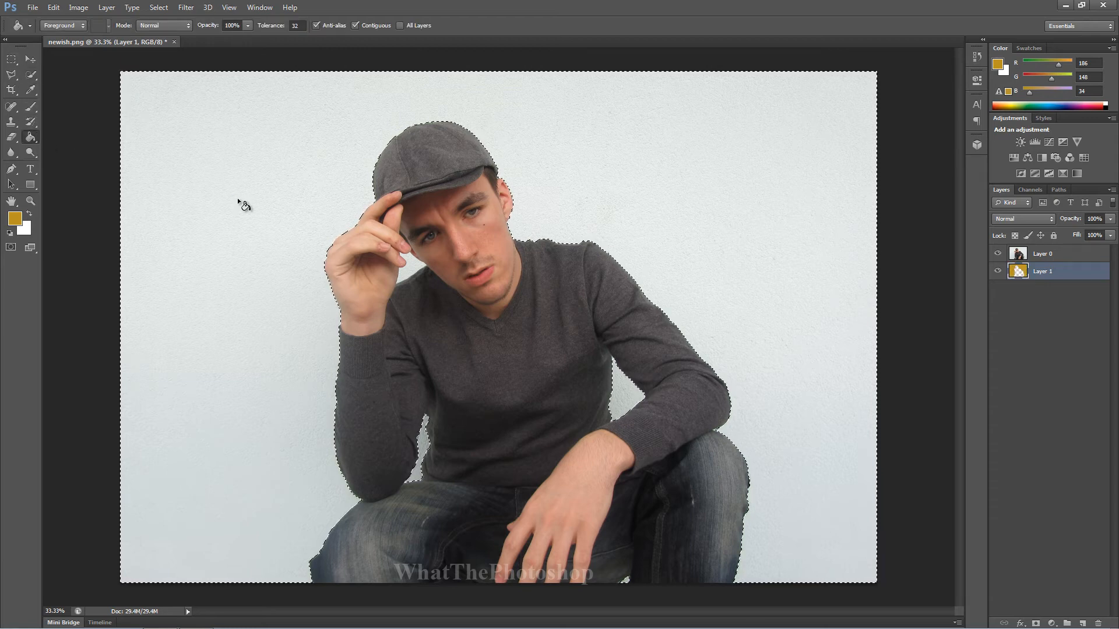
pyautogui.click(1042, 253)
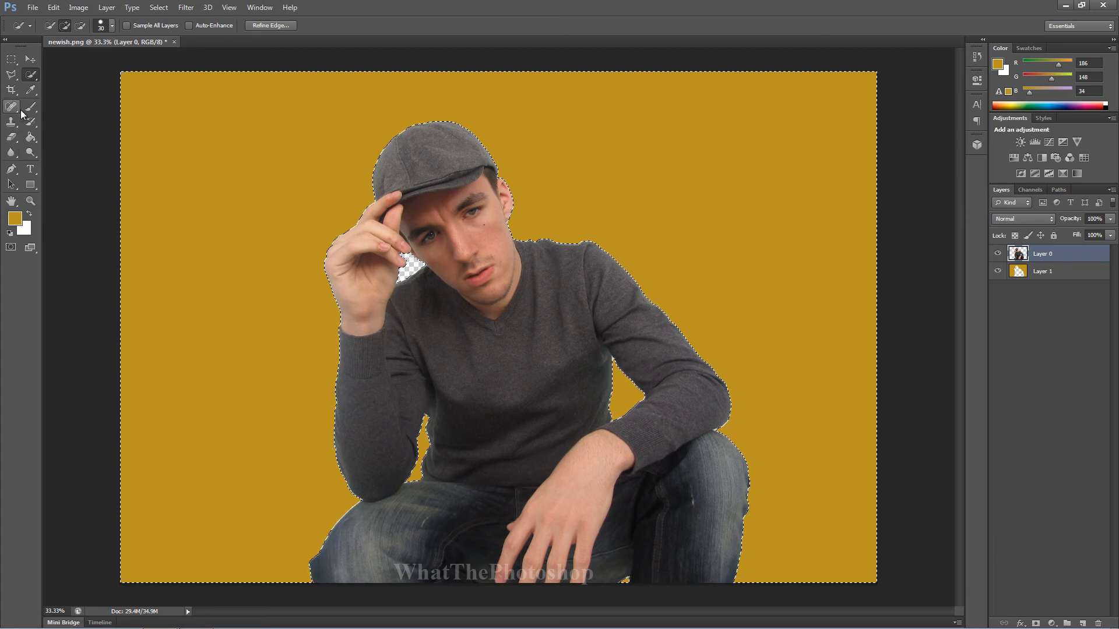
# Brush mustard yellow over the transparent gap by the man's hand, then return to Quick Selection
pyautogui.click(10, 106)
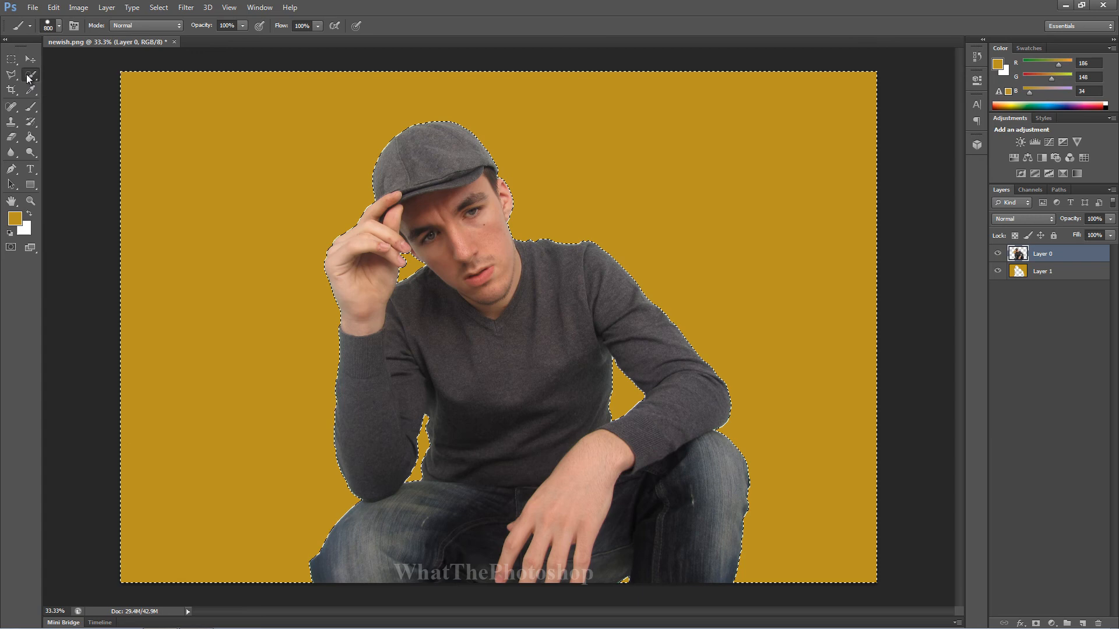
pyautogui.click(31, 75)
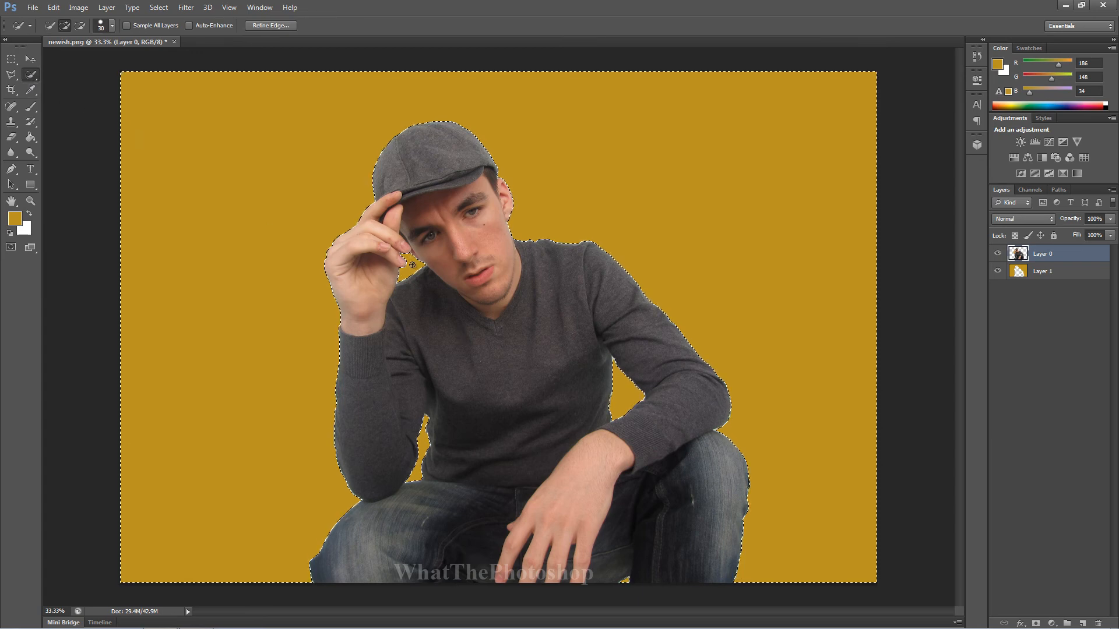